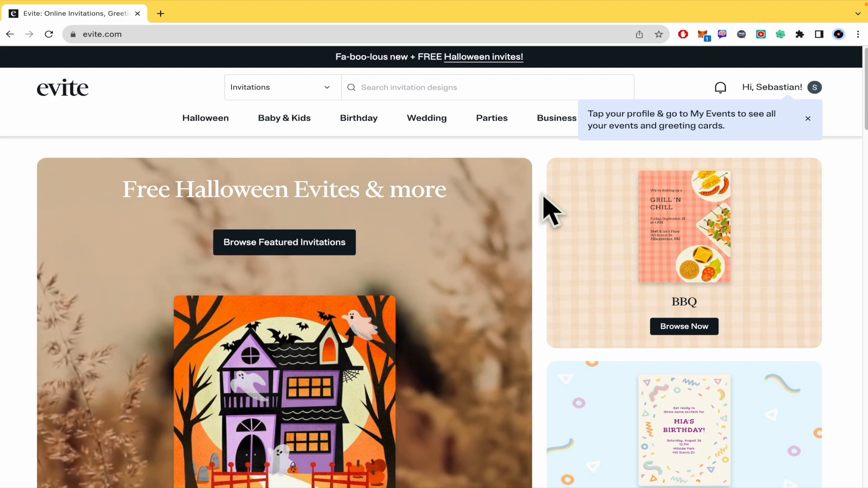
pyautogui.moveTo(822, 127)
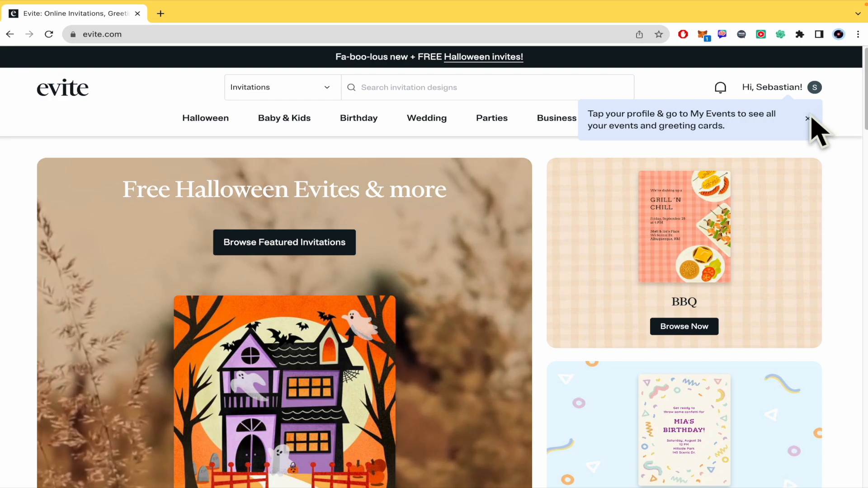
# Dismiss the events tip and go to My Events from the profile menu, showing 0 invitations.
pyautogui.click(807, 118)
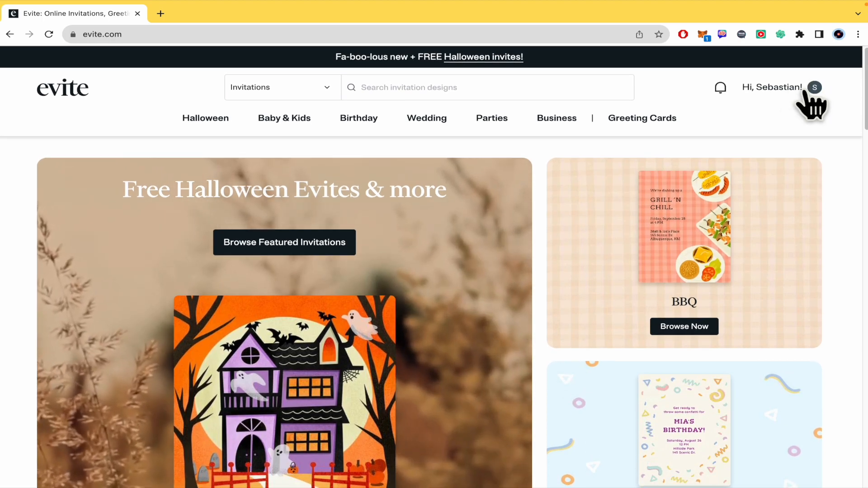
pyautogui.click(814, 87)
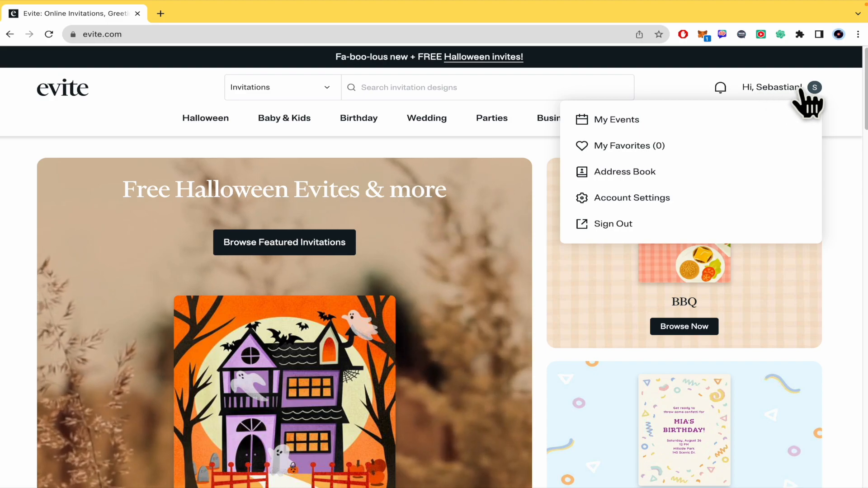
pyautogui.click(616, 119)
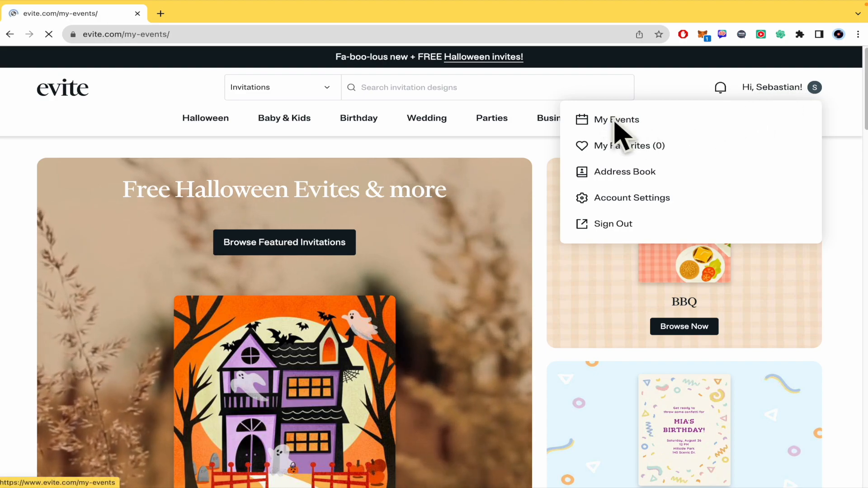
pyautogui.click(616, 120)
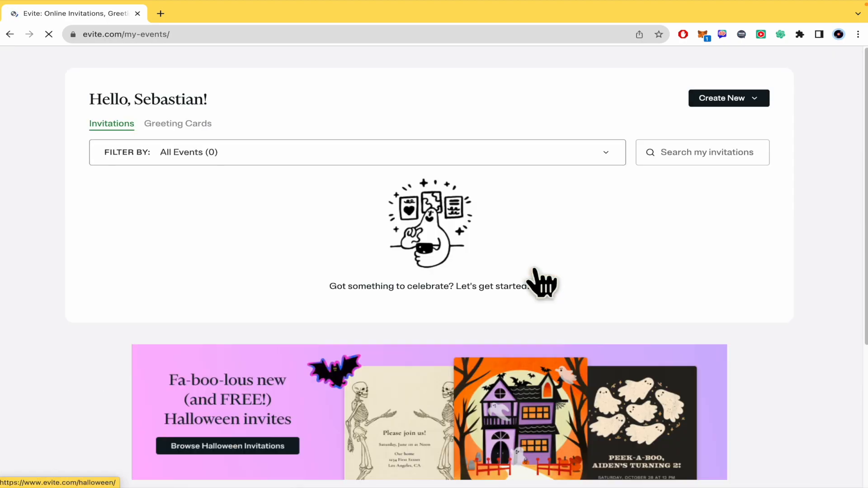
# Choose Invitation from the Create New menu.
pyautogui.click(728, 98)
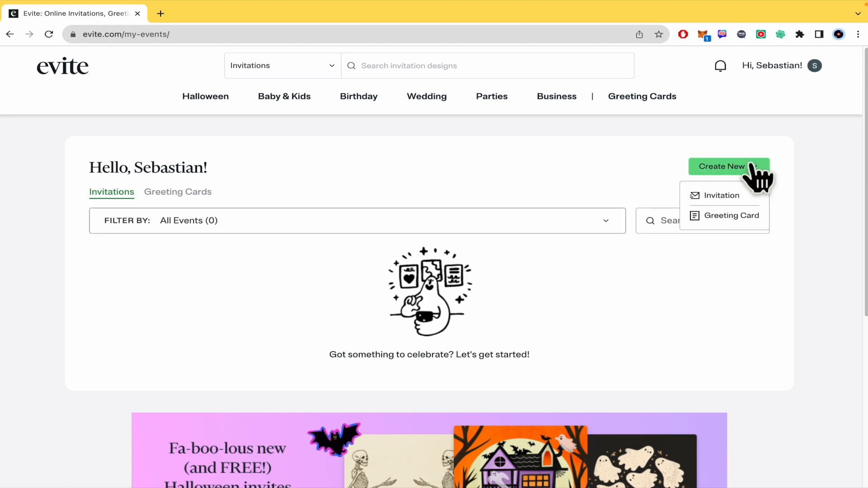
pyautogui.moveTo(732, 199)
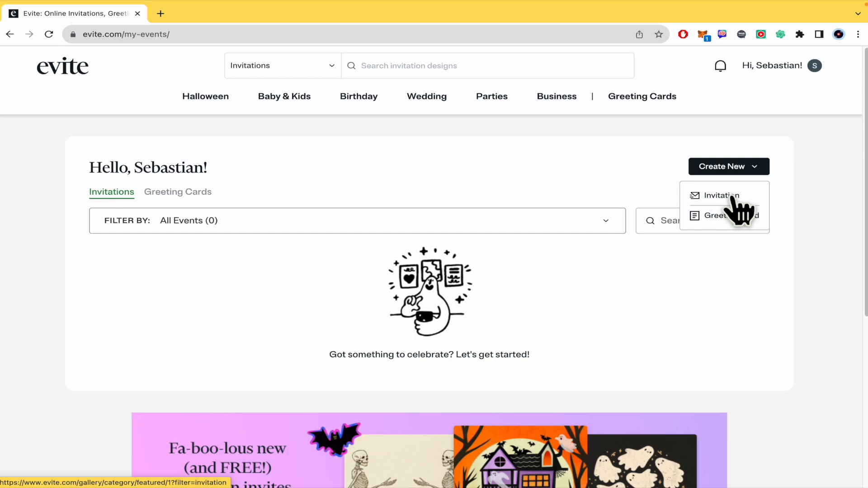
pyautogui.moveTo(762, 208)
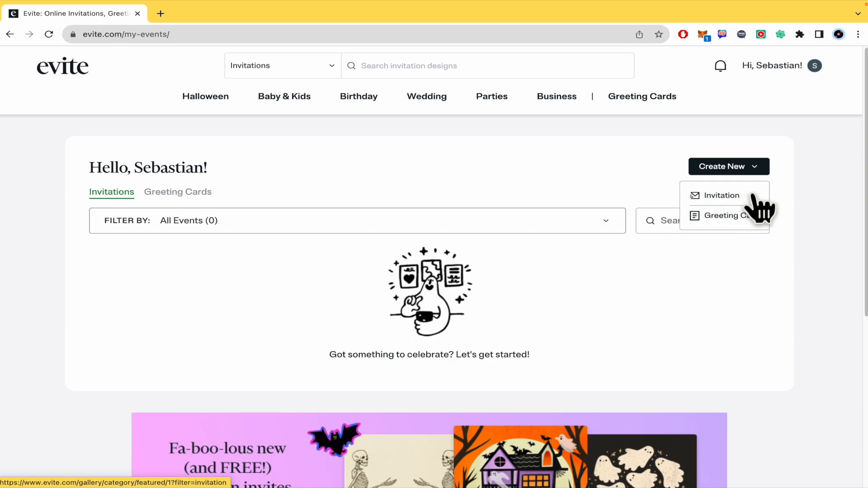
pyautogui.click(722, 195)
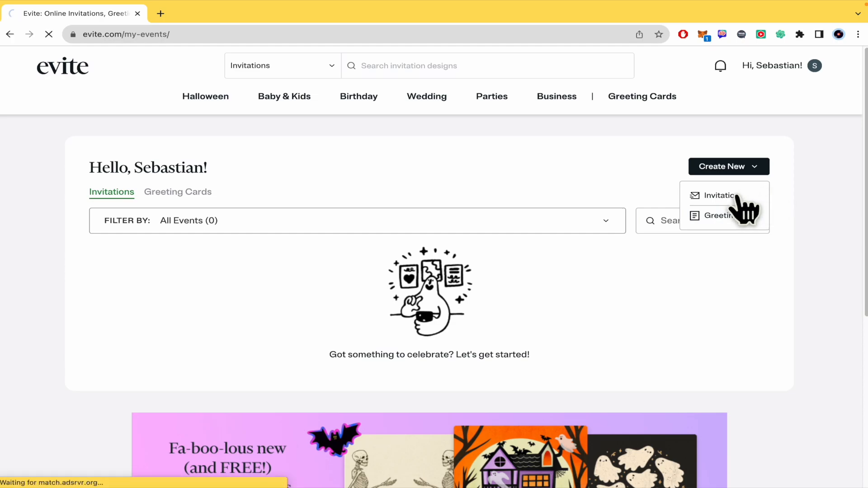
# Browse the invitation gallery and preview the Jump In design, then dismiss it.
pyautogui.click(720, 195)
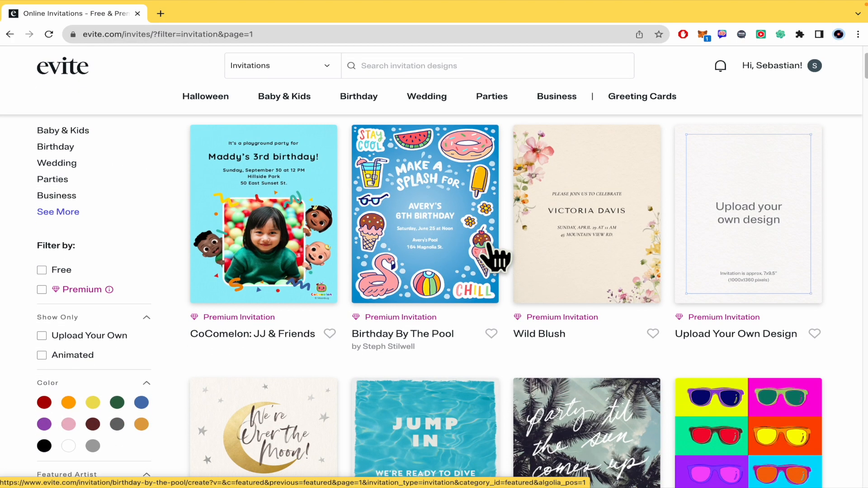
pyautogui.scroll(-3)
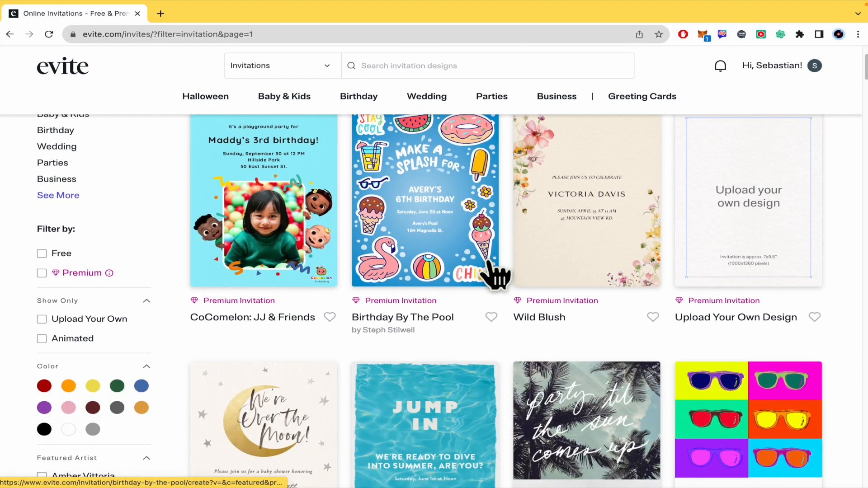
pyautogui.click(425, 409)
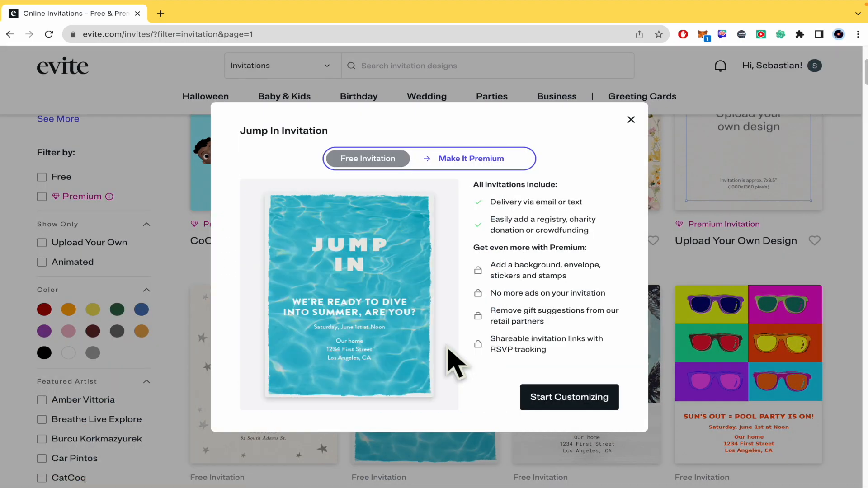
pyautogui.moveTo(633, 138)
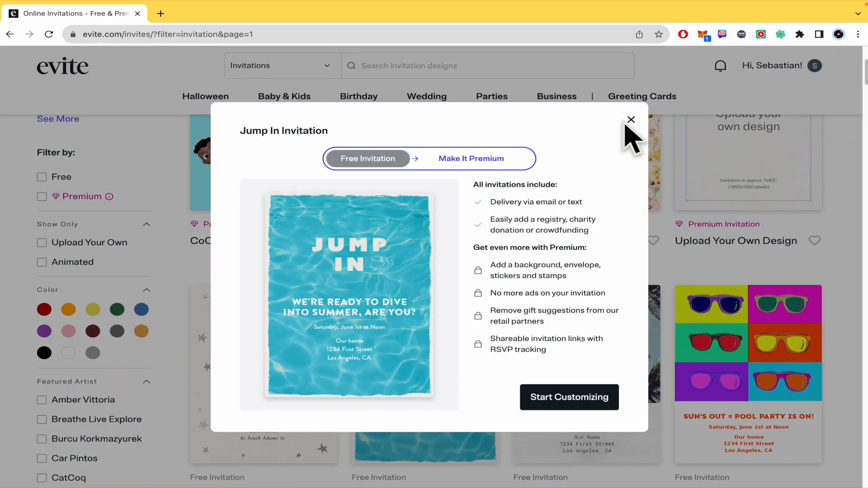
pyautogui.click(630, 119)
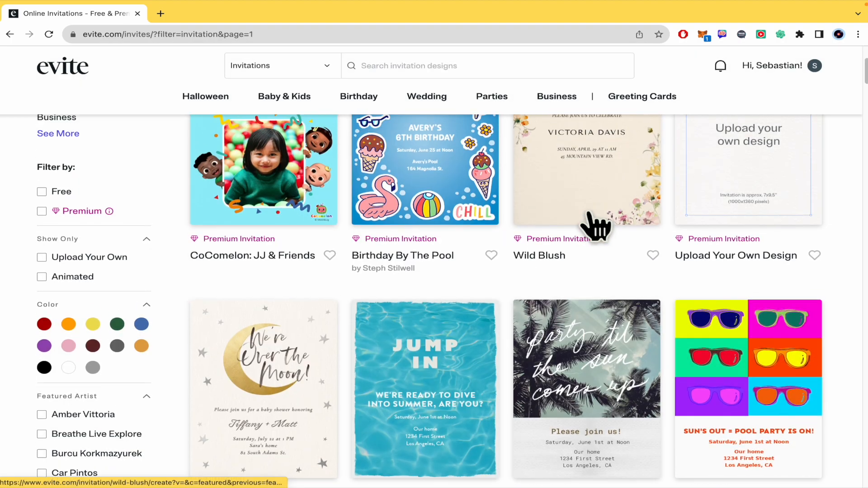
# Select the Party Sun design and keep the Free Invitation version.
pyautogui.scroll(-3)
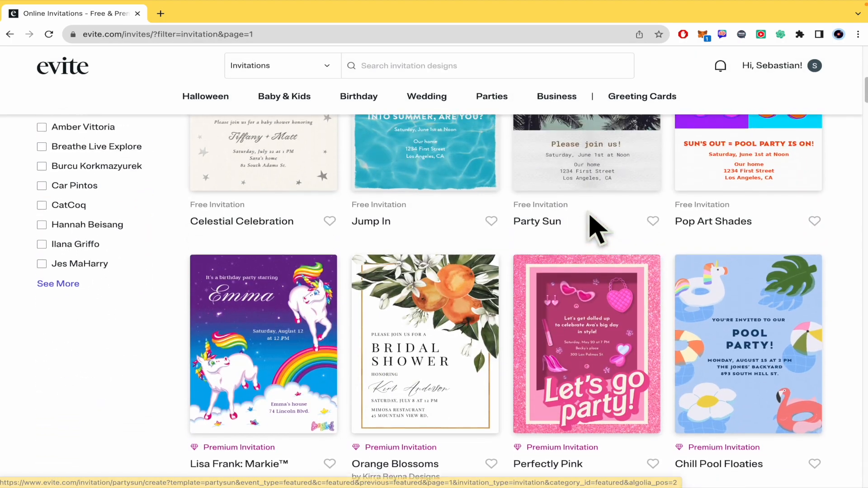
pyautogui.click(586, 155)
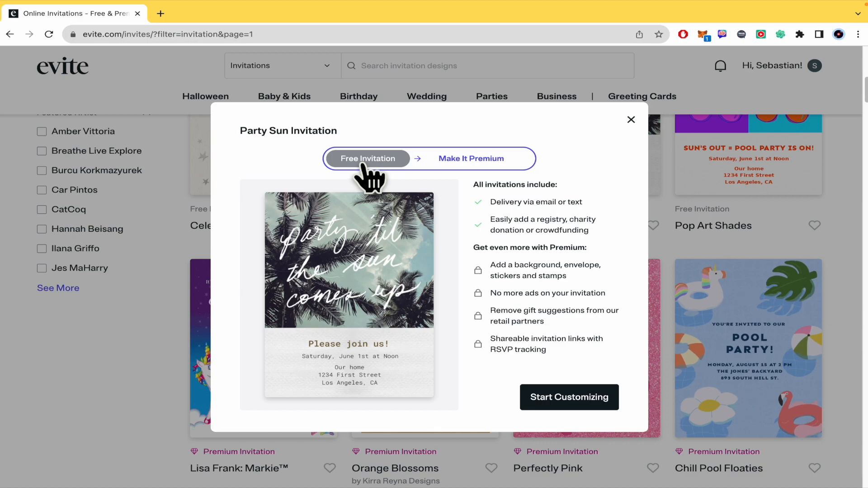
pyautogui.click(569, 397)
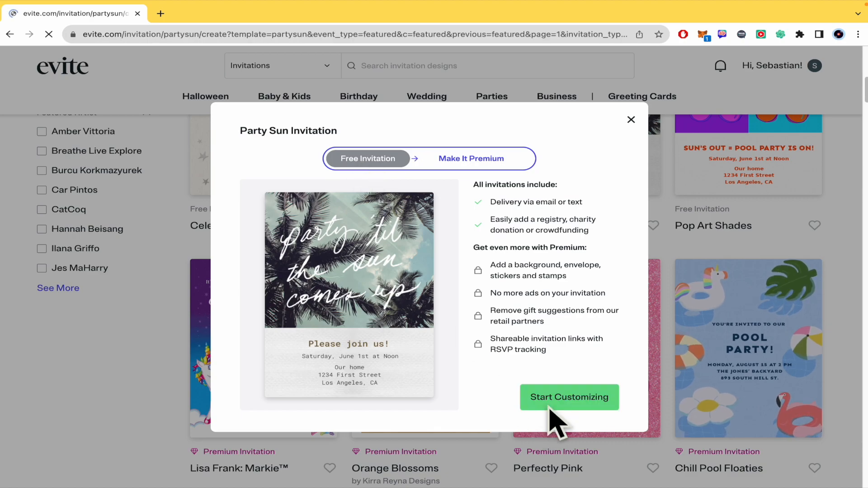
# Start customizing Party Sun and edit the card address so its last line reads just Los Angeles.
pyautogui.click(569, 397)
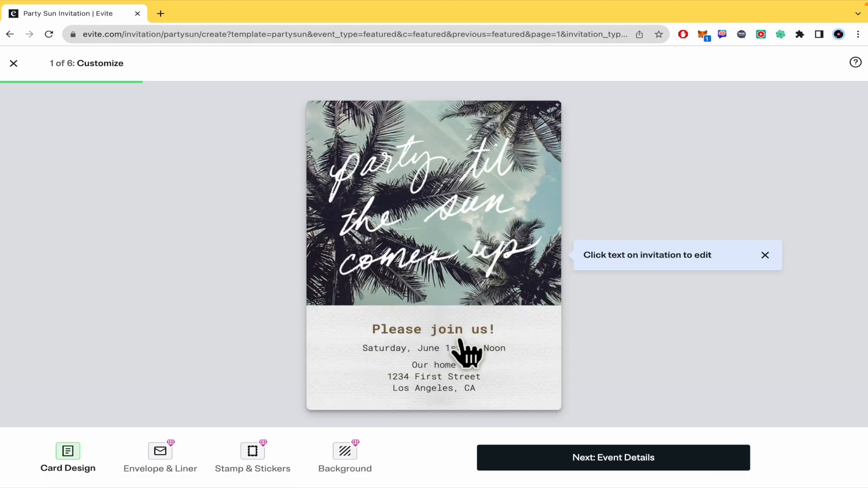
pyautogui.click(434, 376)
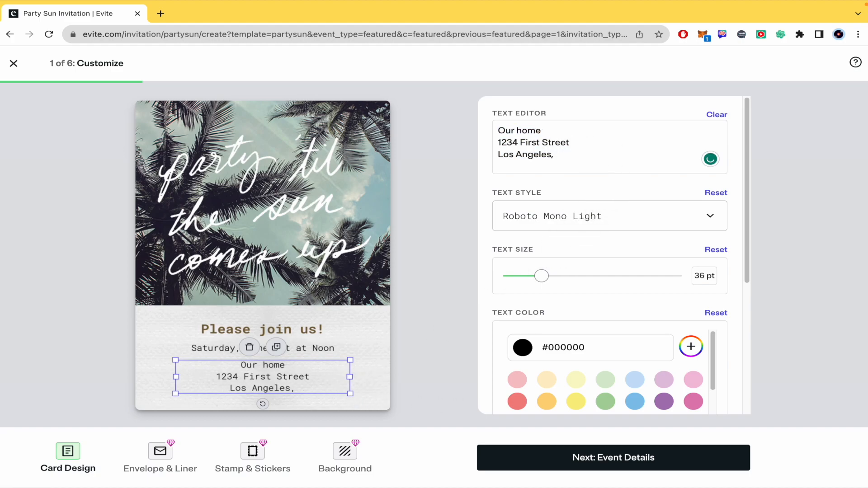
pyautogui.click(613, 457)
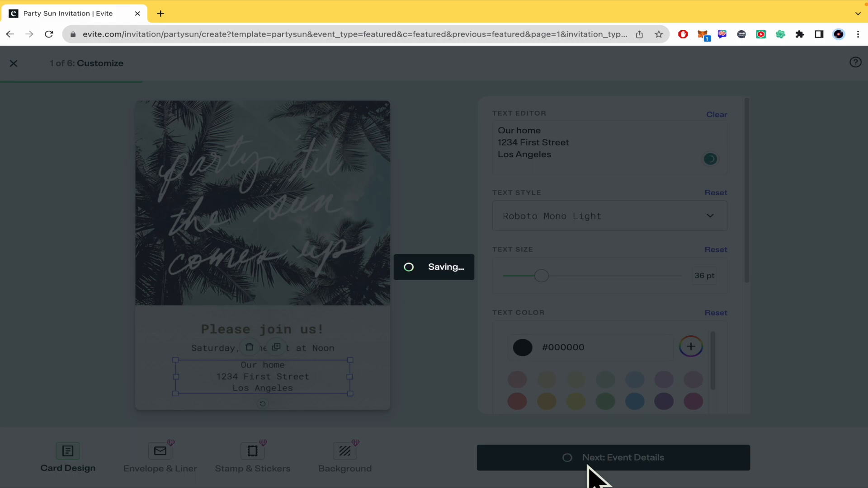
# Proceed to Event Details with the title NAME and the date 08/23/2023.
pyautogui.click(612, 457)
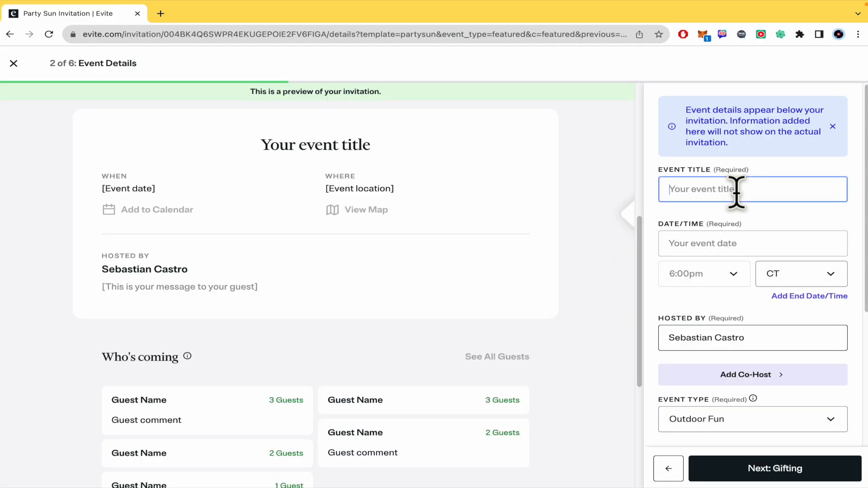
pyautogui.write('NAME')
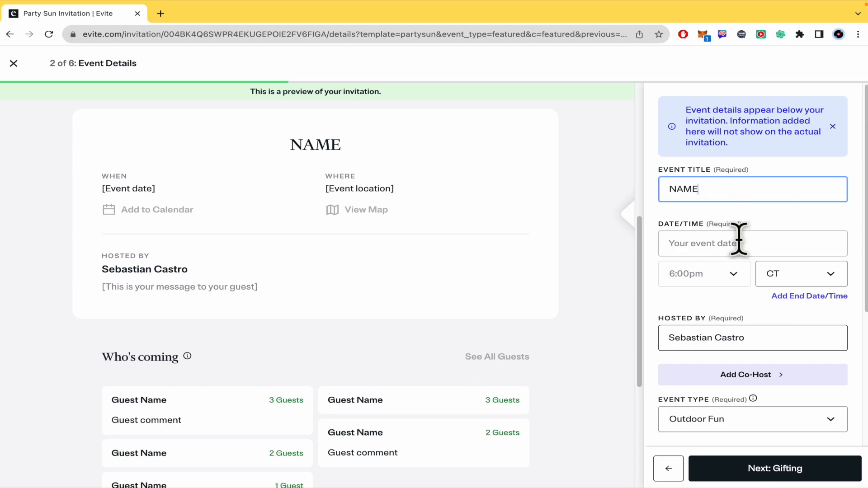
pyautogui.write('08/23/2023')
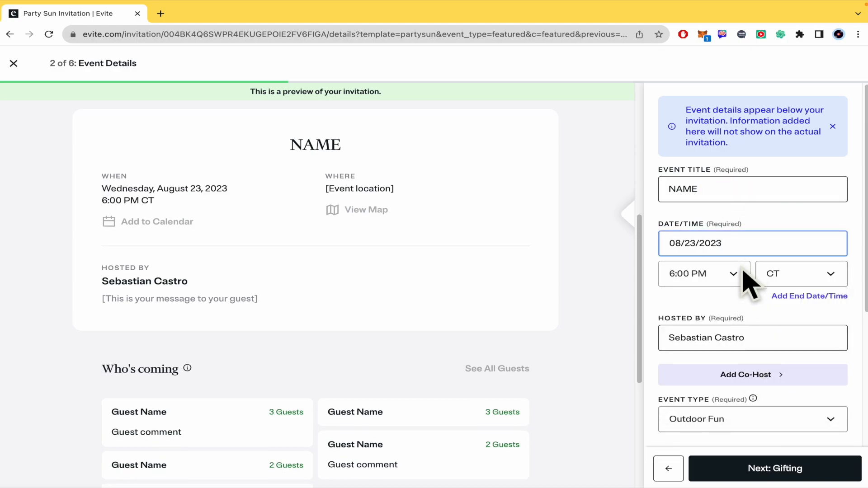
pyautogui.scroll(-3)
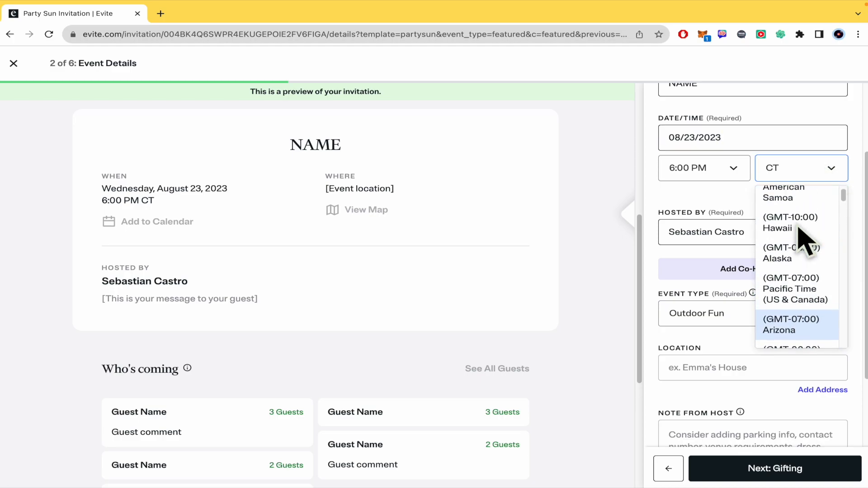
pyautogui.scroll(-3)
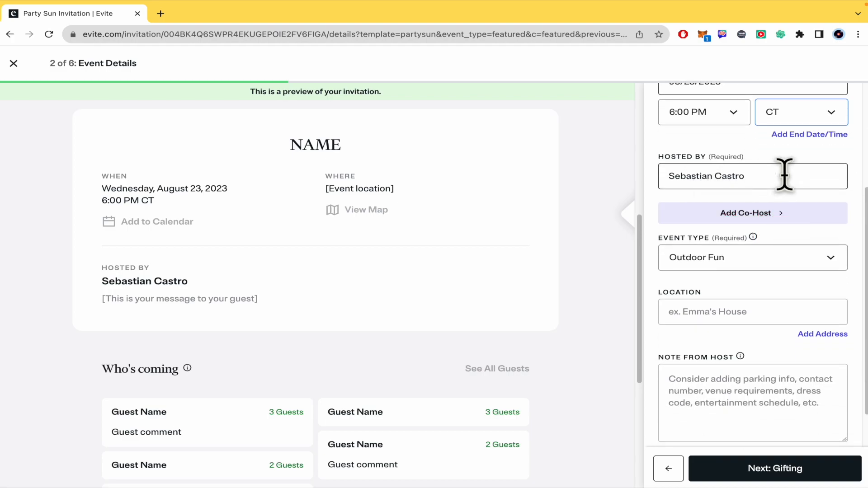
# Keep Outdoor Fun as the event type, enter LOCATION as the location and WELCOME as the host note.
pyautogui.click(751, 257)
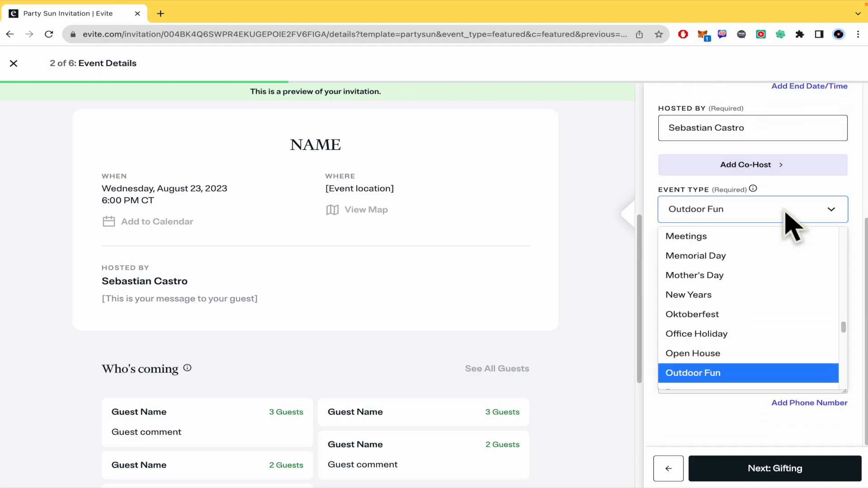
pyautogui.click(693, 373)
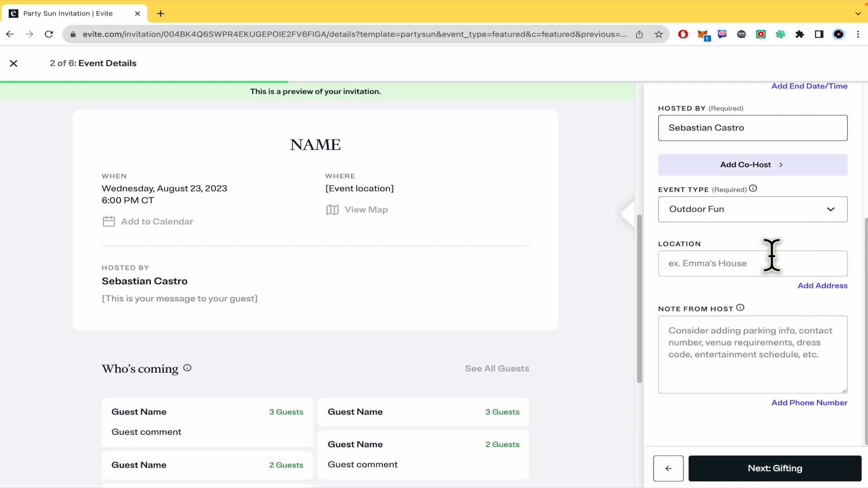
pyautogui.write('LOCATION')
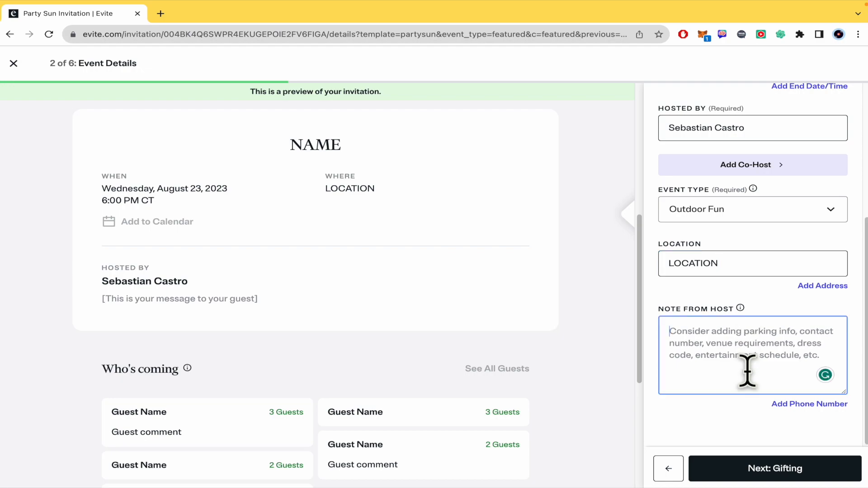
pyautogui.write('WELCOM')
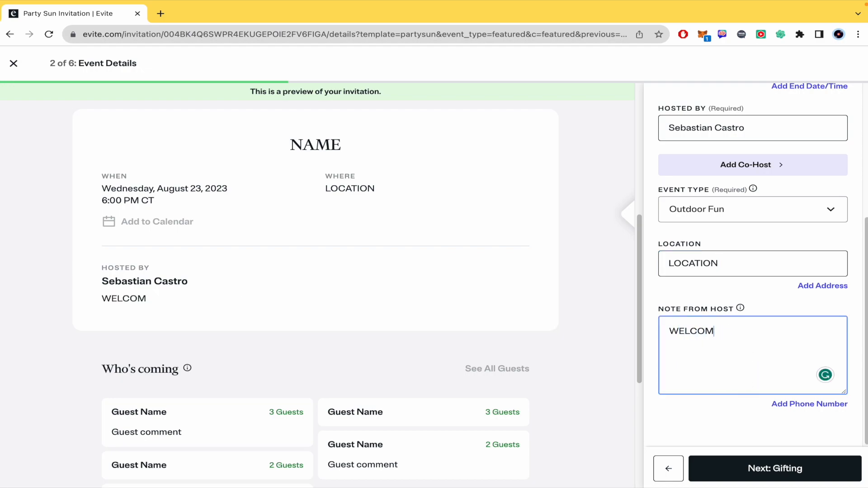
pyautogui.scroll(-3)
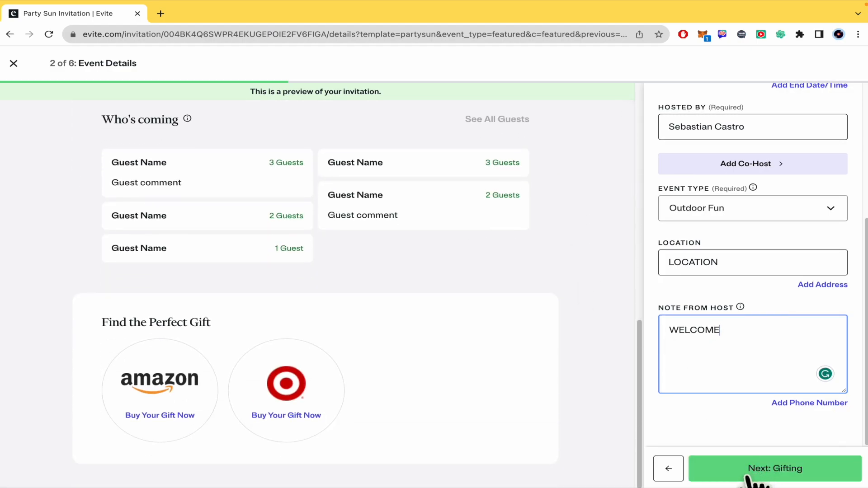
# Go to Gifting and keep Gift Ideas on by declining the premium upgrade with No Thanks.
pyautogui.click(774, 468)
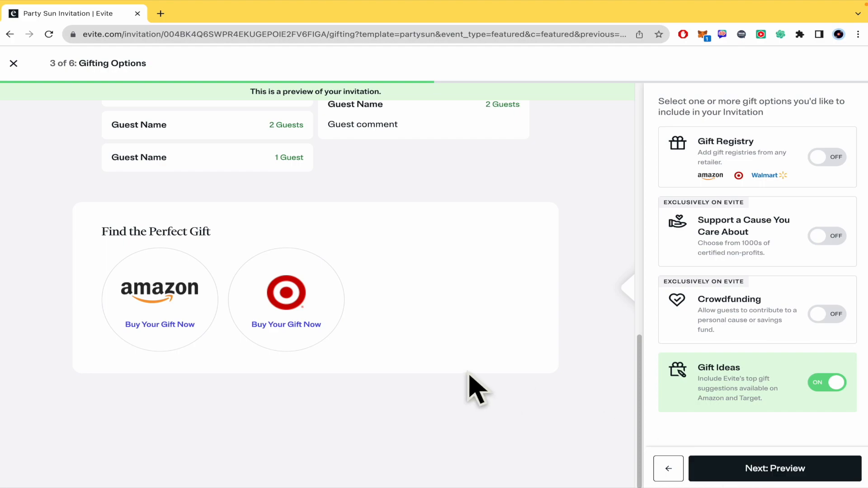
pyautogui.moveTo(560, 412)
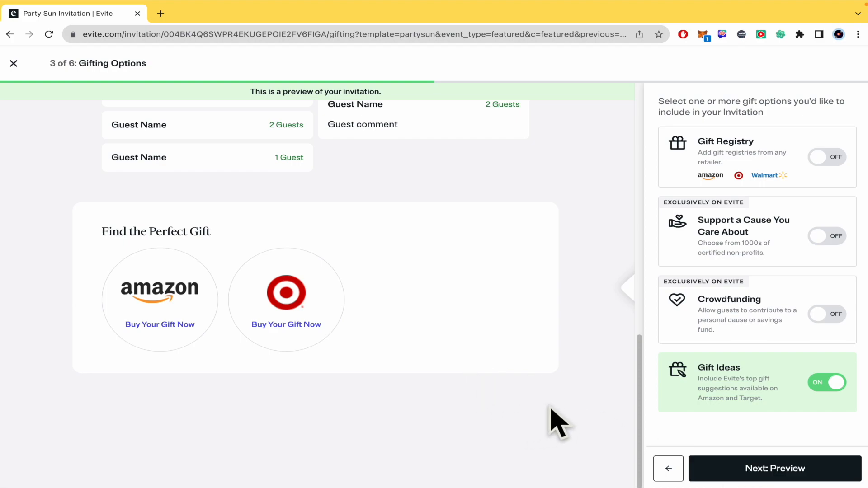
pyautogui.scroll(3)
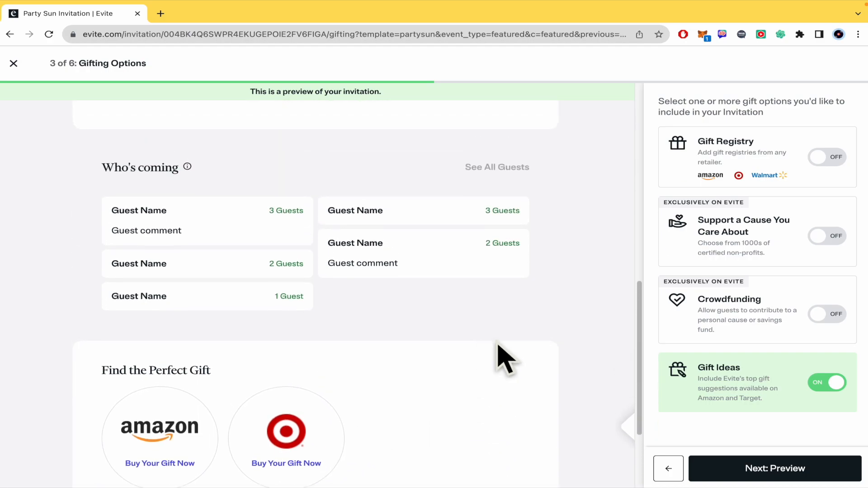
pyautogui.scroll(-3)
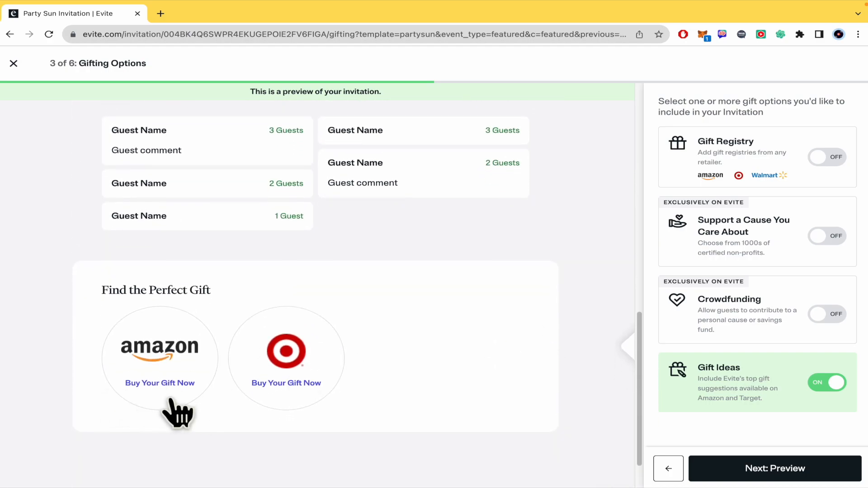
pyautogui.moveTo(786, 399)
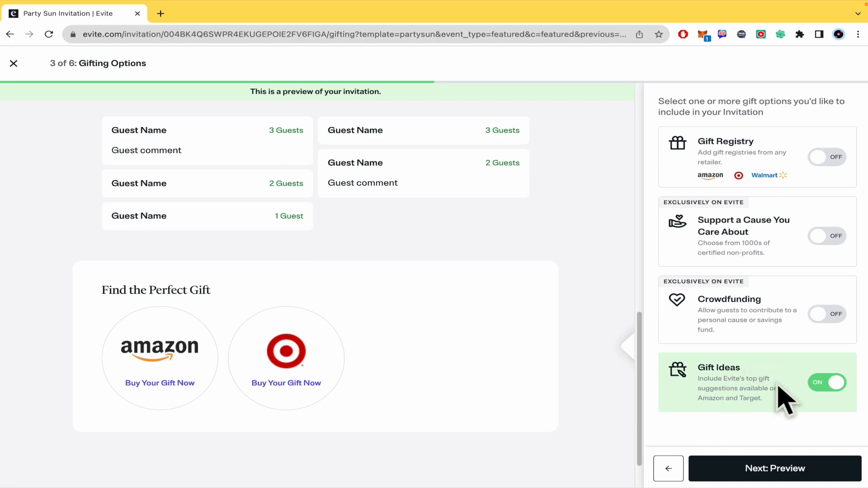
pyautogui.click(827, 382)
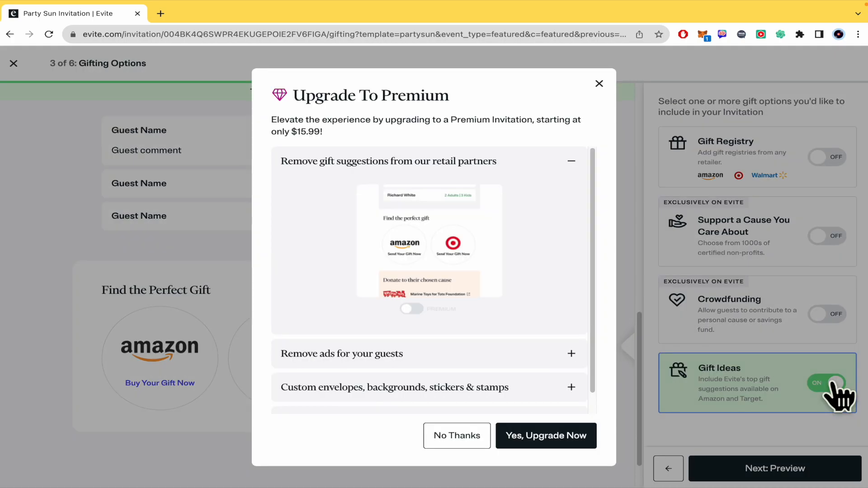
pyautogui.click(456, 436)
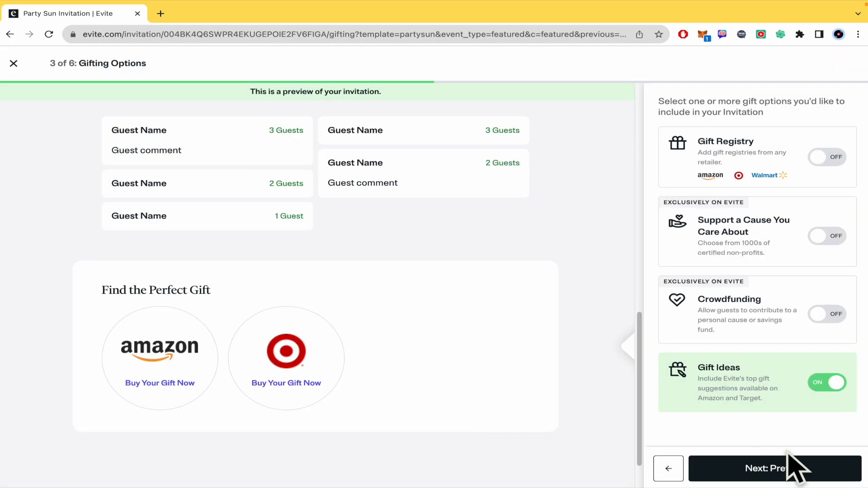
# Advance through the invitation preview to the Add Guests step.
pyautogui.click(775, 469)
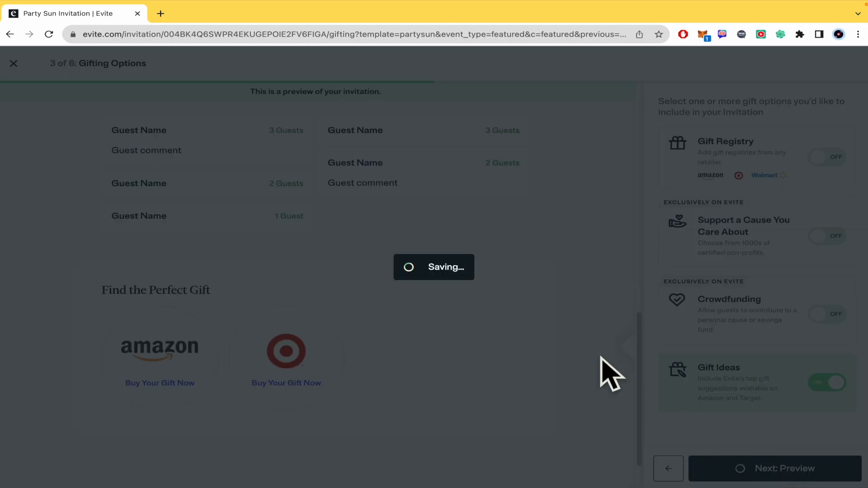
pyautogui.click(775, 468)
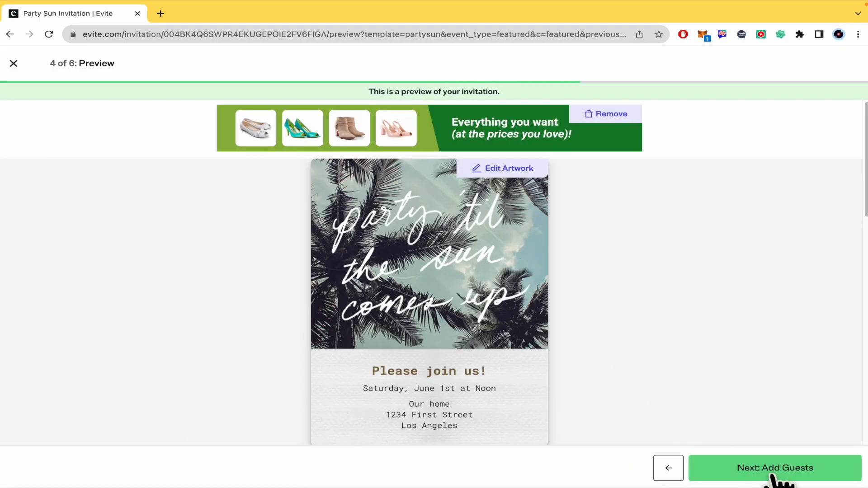
pyautogui.click(774, 468)
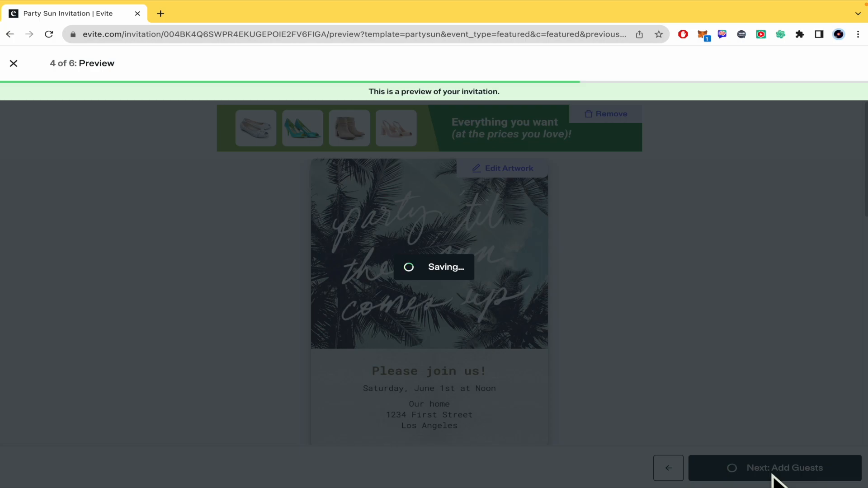
pyautogui.click(775, 468)
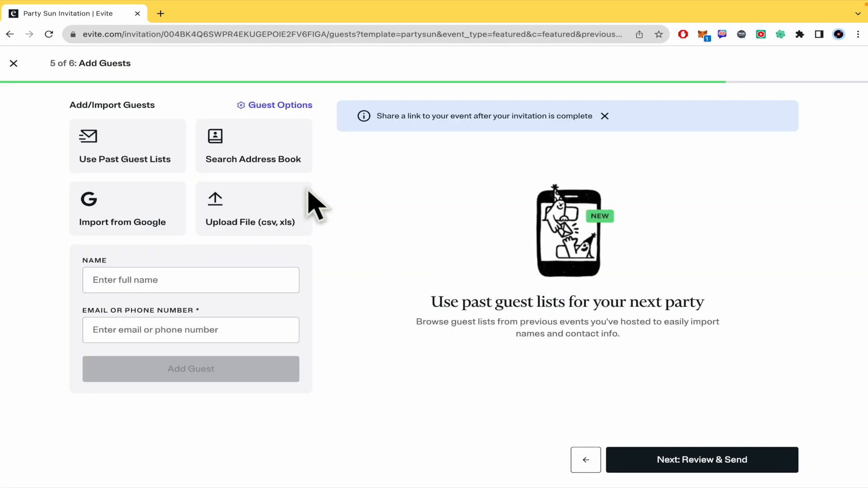
# In Guest Options, make the guest list visible only to the host.
pyautogui.click(279, 105)
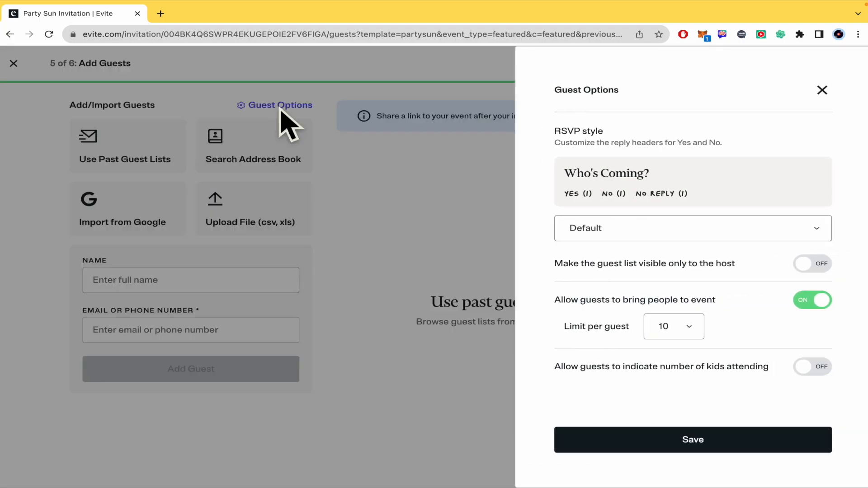
pyautogui.moveTo(559, 277)
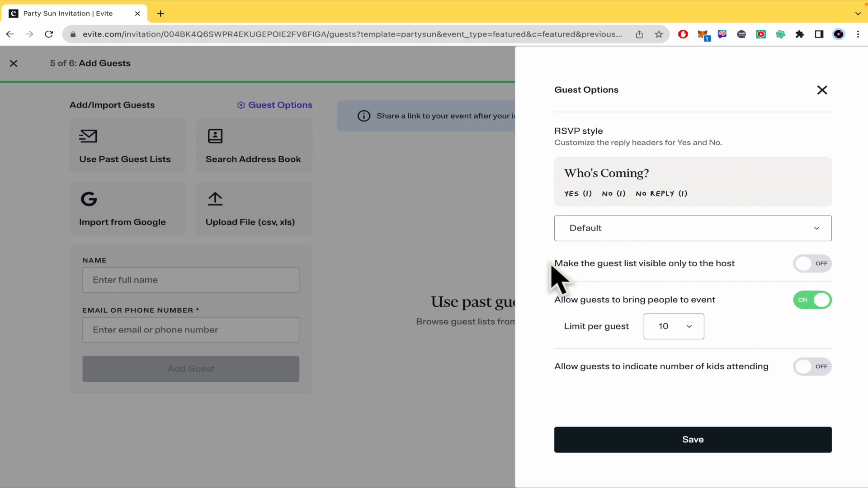
pyautogui.moveTo(639, 290)
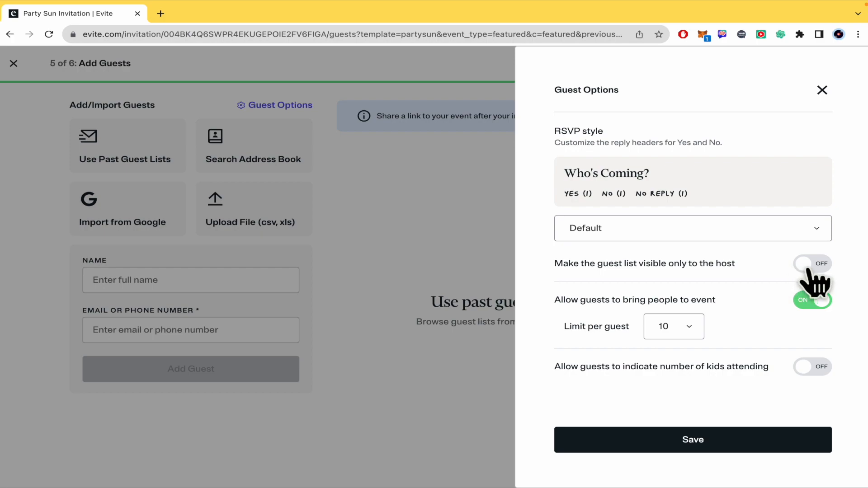
pyautogui.click(812, 264)
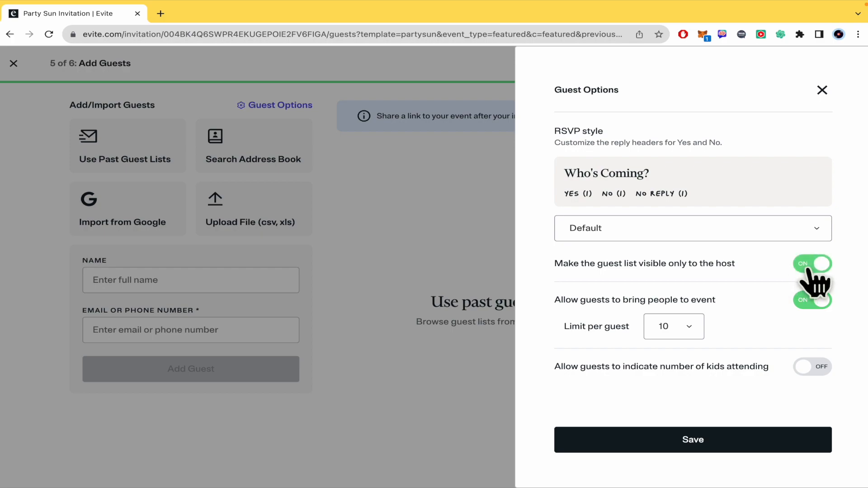
pyautogui.moveTo(556, 304)
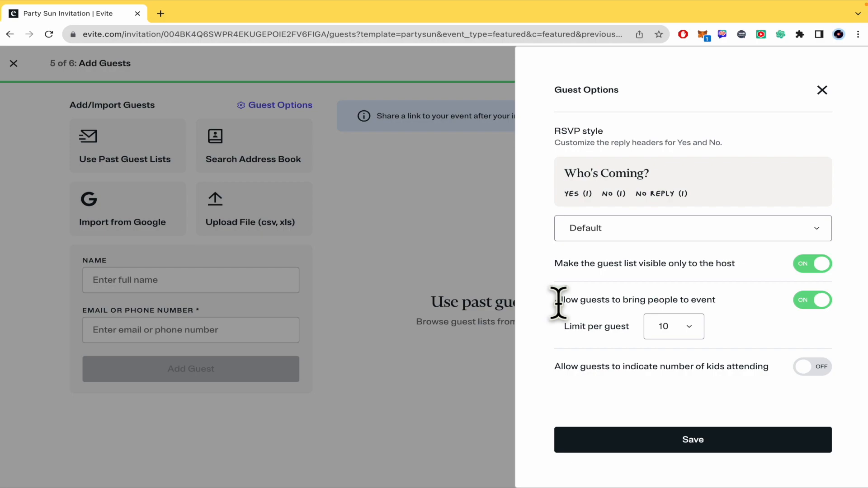
pyautogui.moveTo(706, 340)
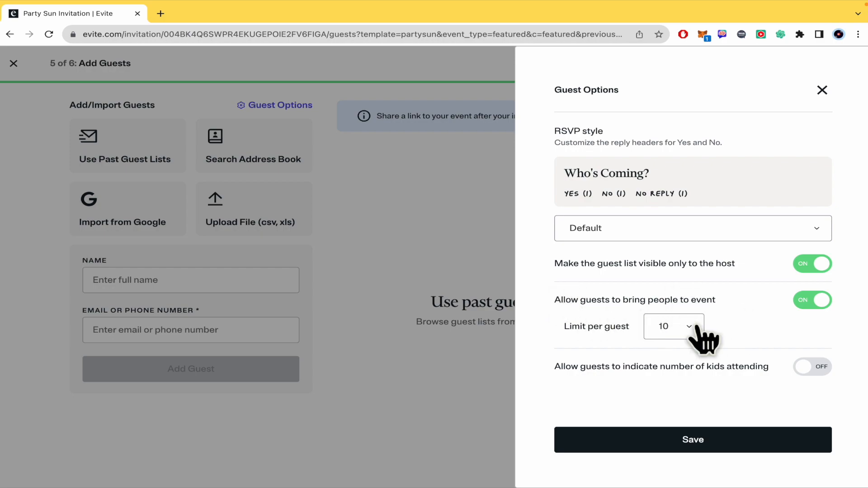
# Set the plus-ones limit to 5 per guest and let guests indicate the number of kids attending.
pyautogui.click(673, 326)
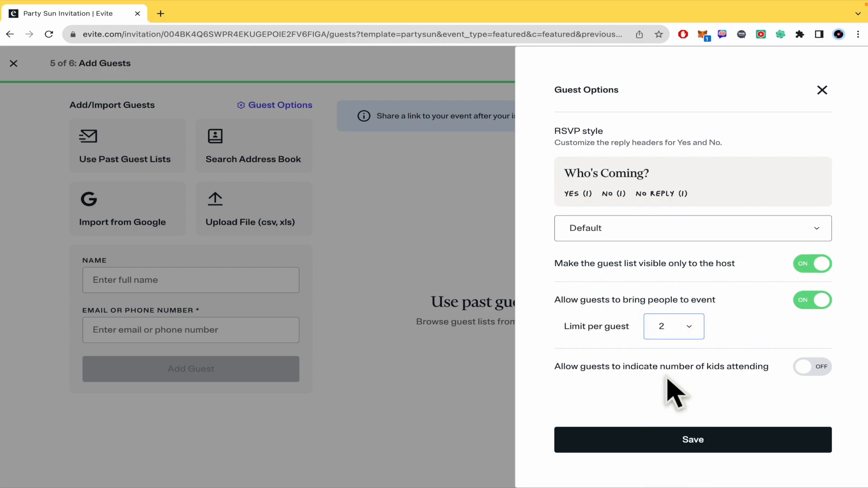
pyautogui.click(673, 326)
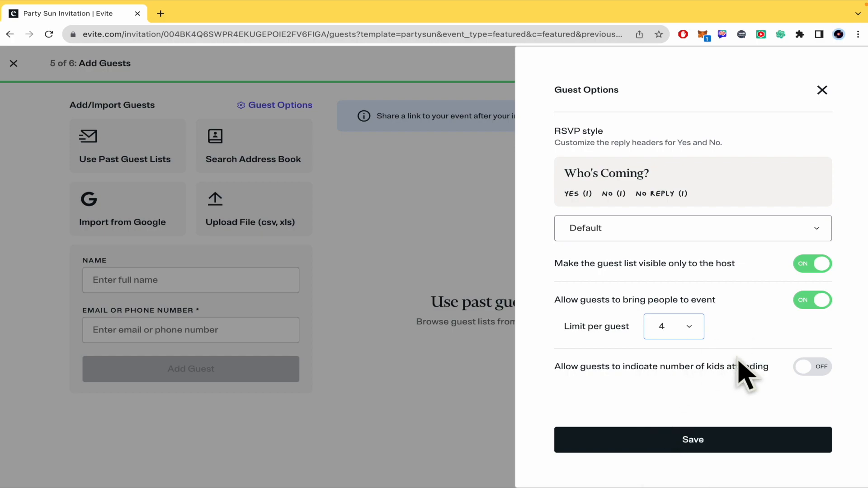
pyautogui.click(673, 326)
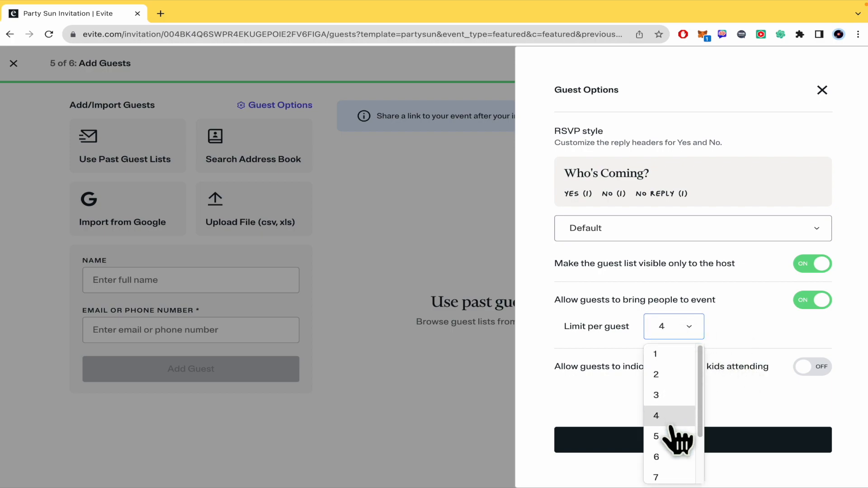
pyautogui.click(657, 437)
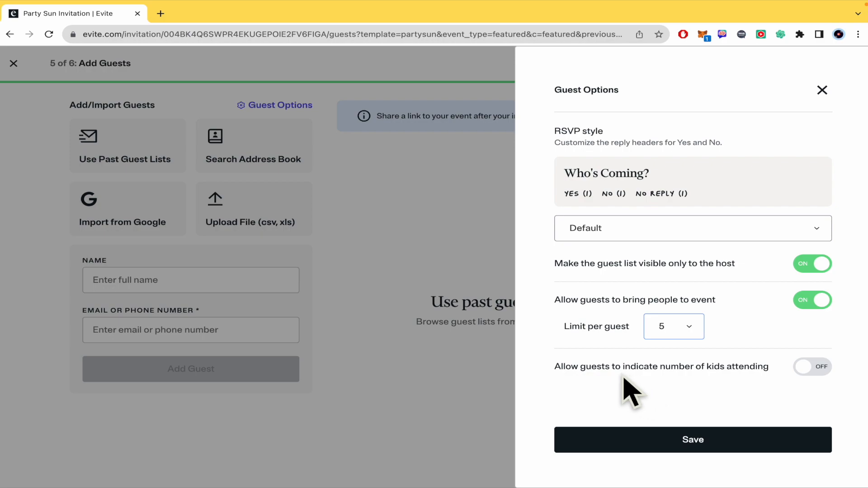
pyautogui.moveTo(674, 393)
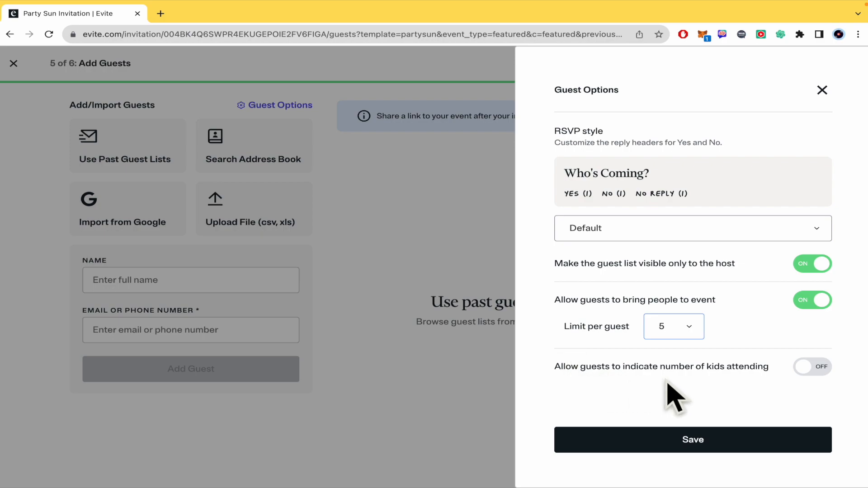
pyautogui.click(812, 365)
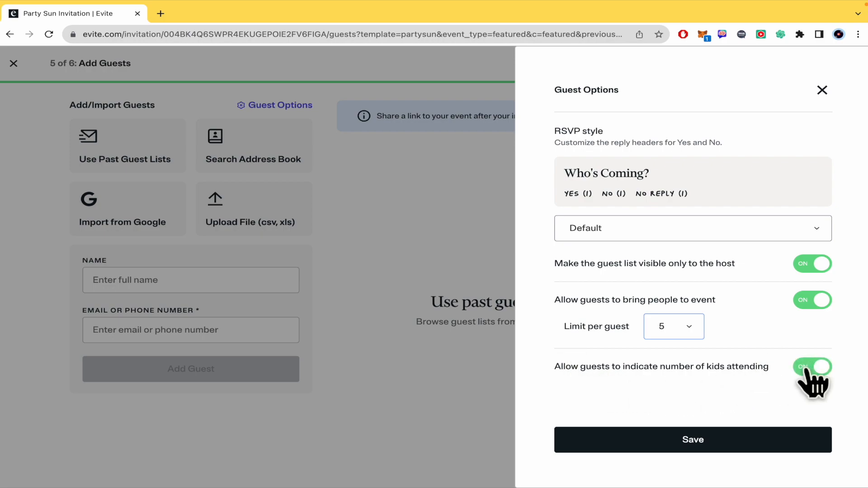
# Try the Formal RSVP style, then set it to J'adore Le French with Mais, oui! and Non replies.
pyautogui.click(691, 228)
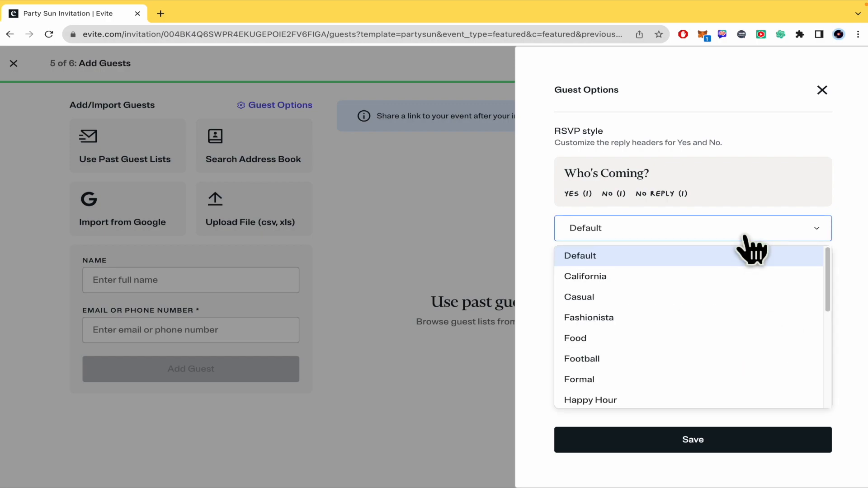
pyautogui.click(580, 255)
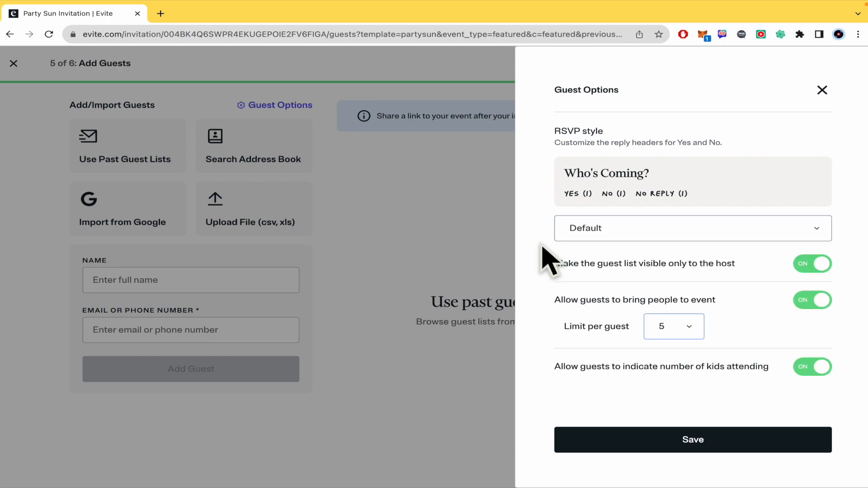
pyautogui.moveTo(597, 172)
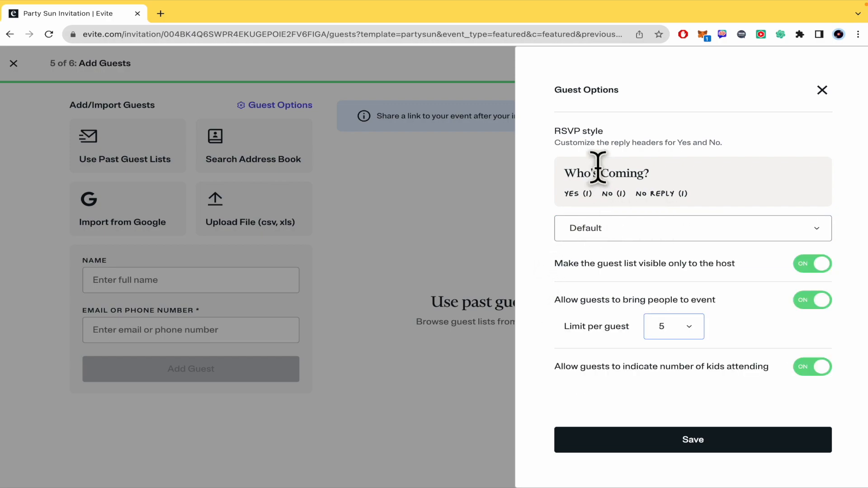
pyautogui.moveTo(714, 148)
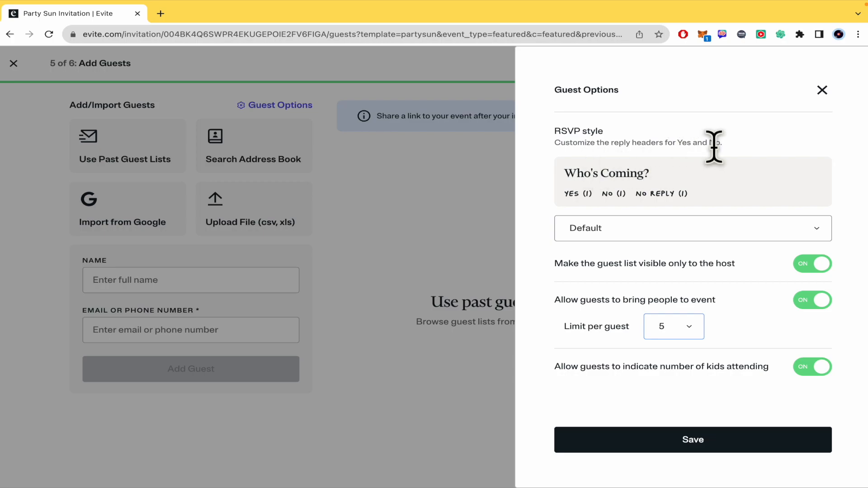
pyautogui.click(692, 227)
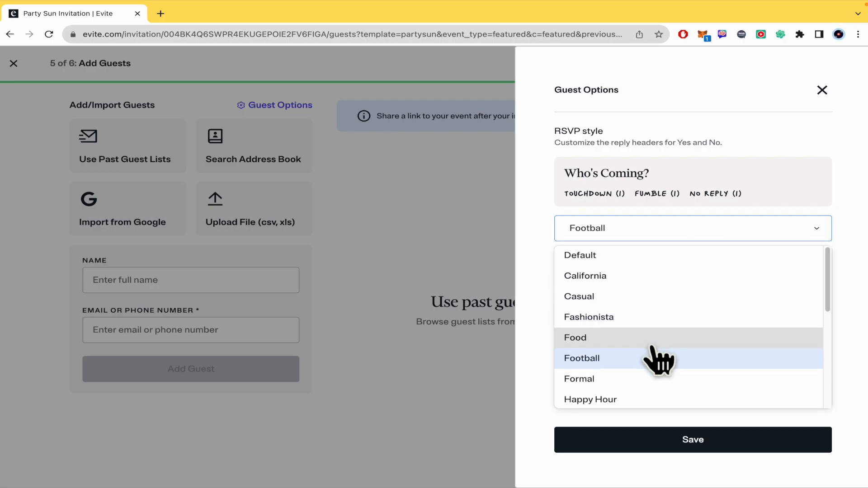
pyautogui.click(579, 379)
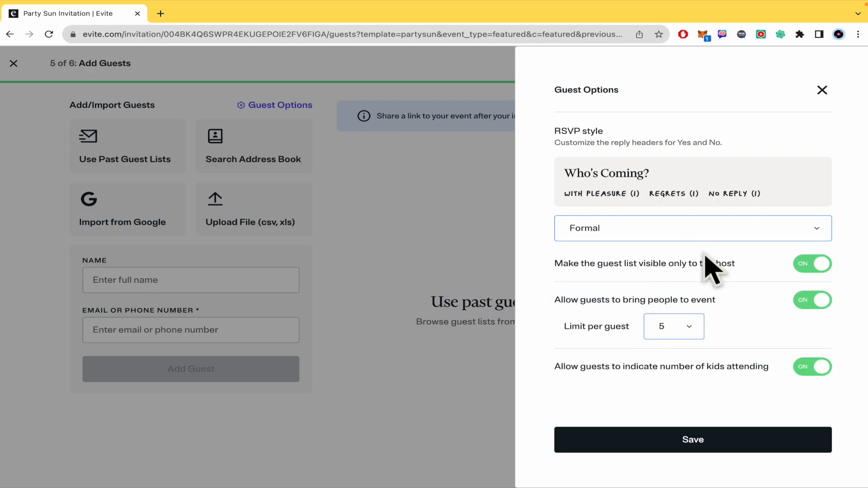
pyautogui.click(692, 228)
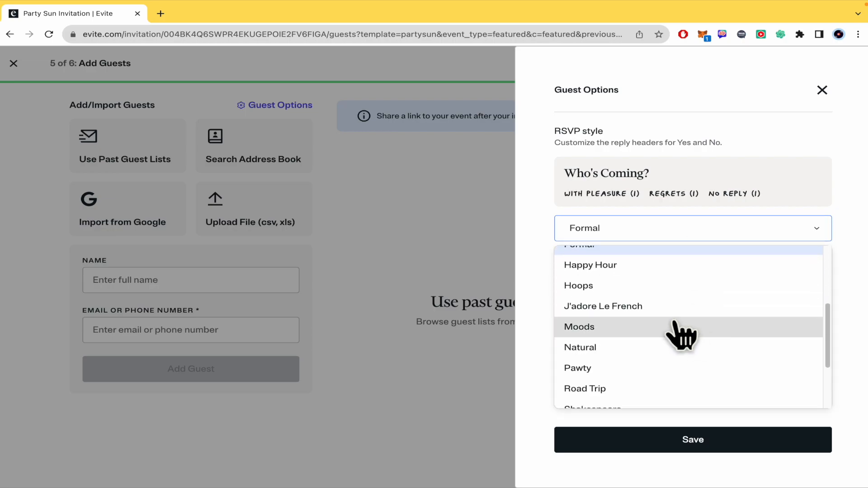
pyautogui.moveTo(653, 306)
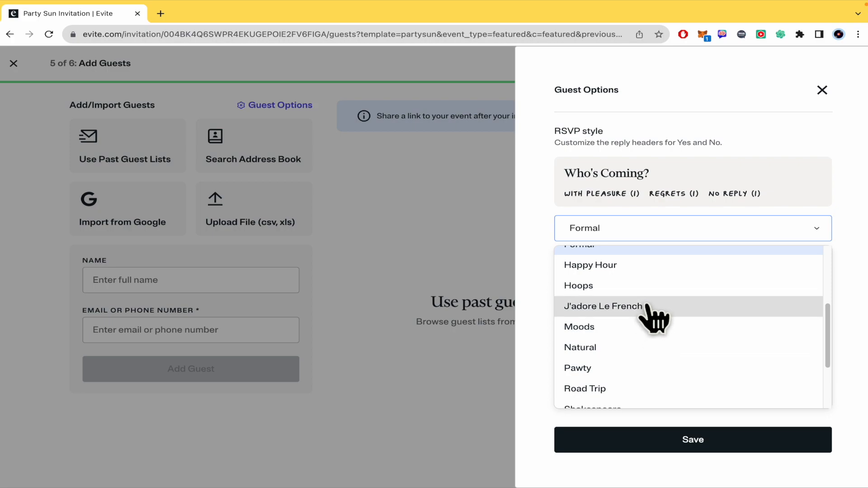
pyautogui.click(602, 307)
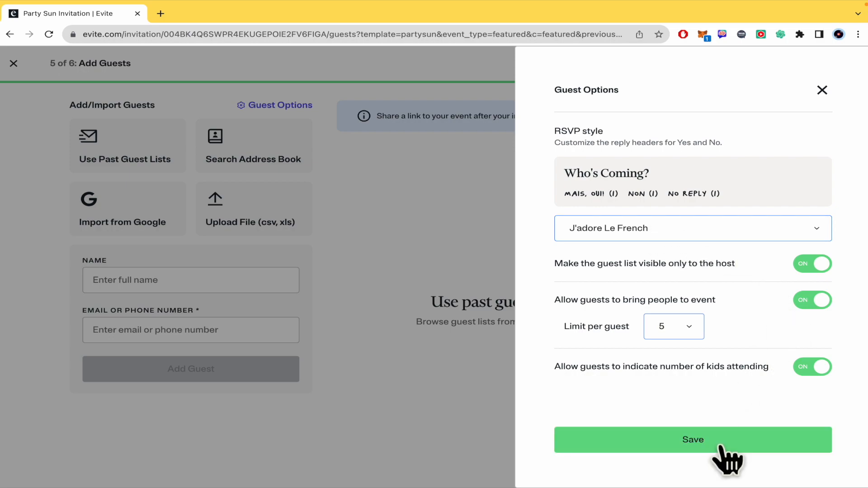
# Save the guest options, review the invitation and choose Save & Send Later.
pyautogui.click(693, 439)
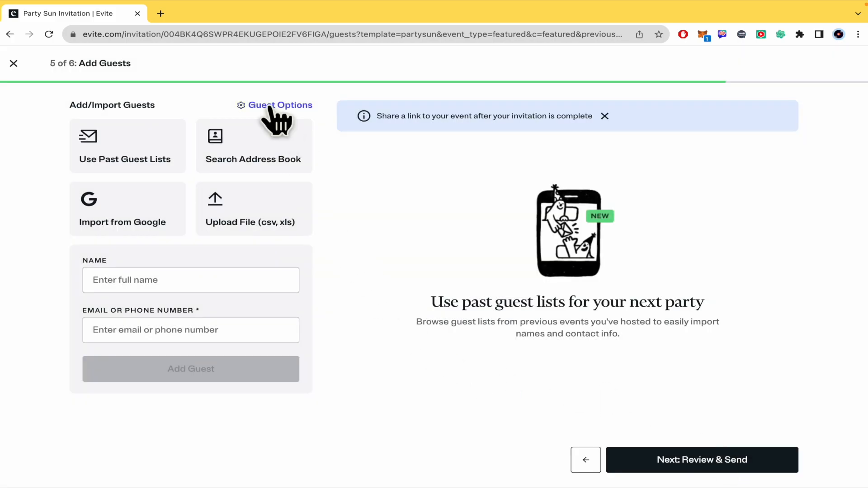
pyautogui.moveTo(588, 457)
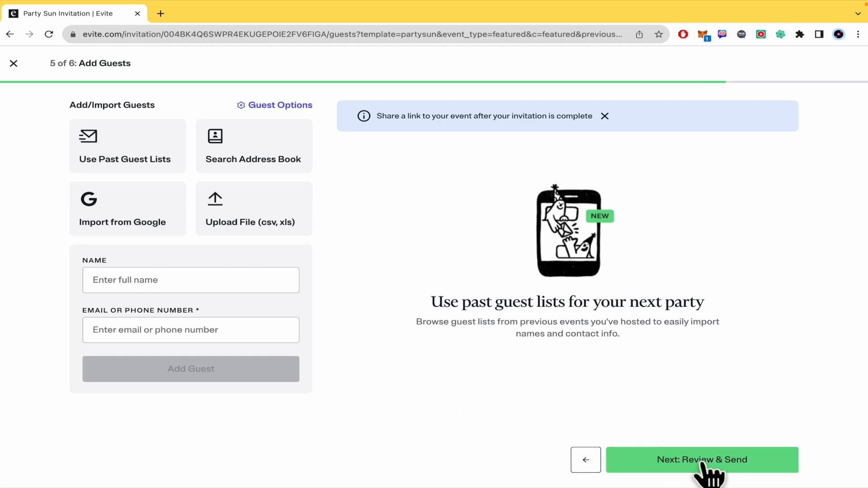
pyautogui.click(701, 460)
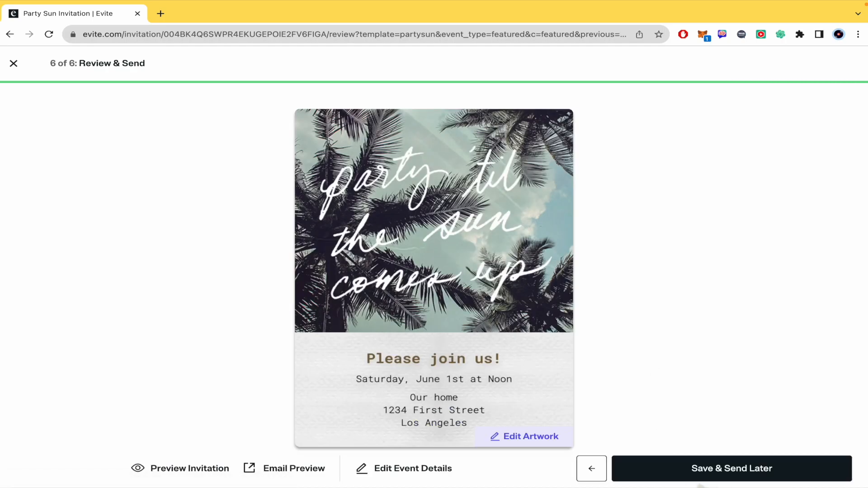
pyautogui.click(732, 469)
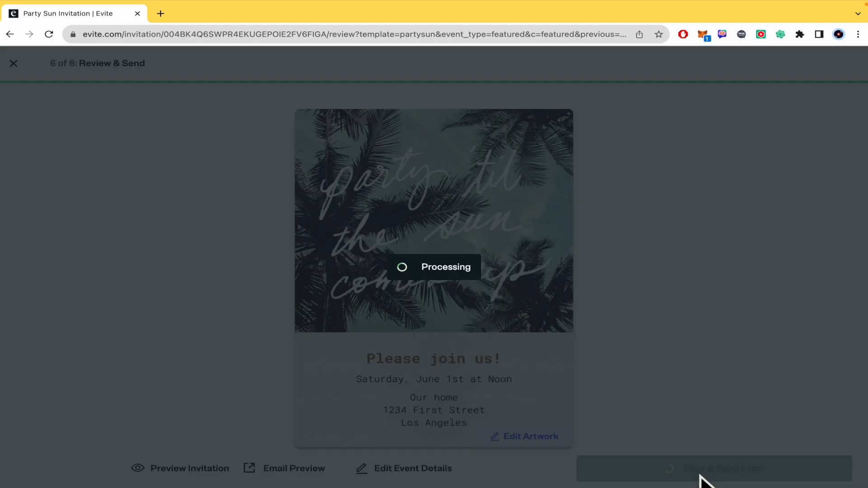
pyautogui.click(713, 468)
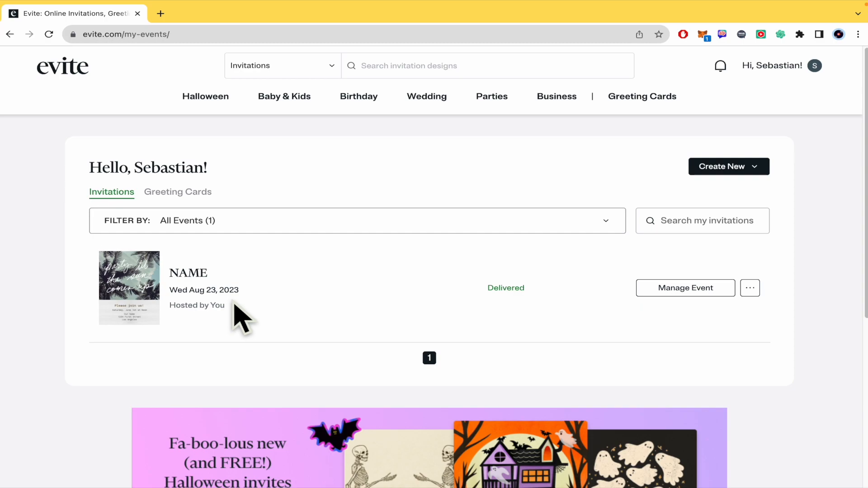
pyautogui.moveTo(561, 316)
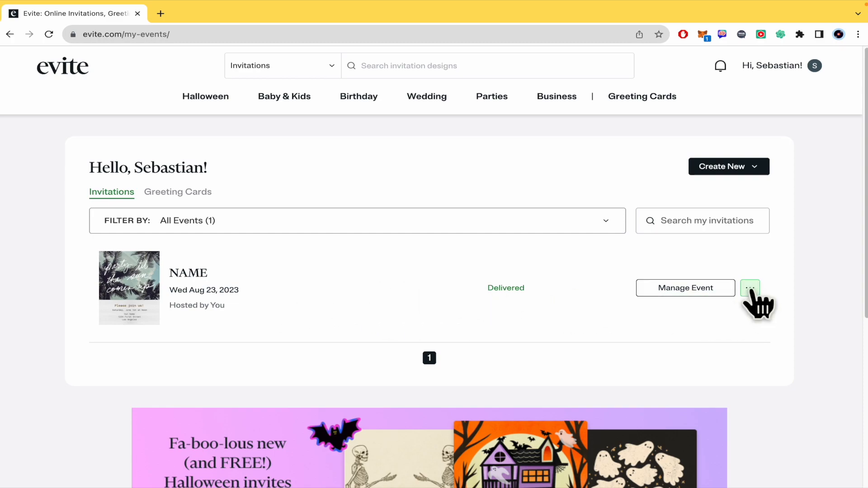
# From the saved invitation's ⋯ menu on My Events, choose Add Guests.
pyautogui.click(750, 288)
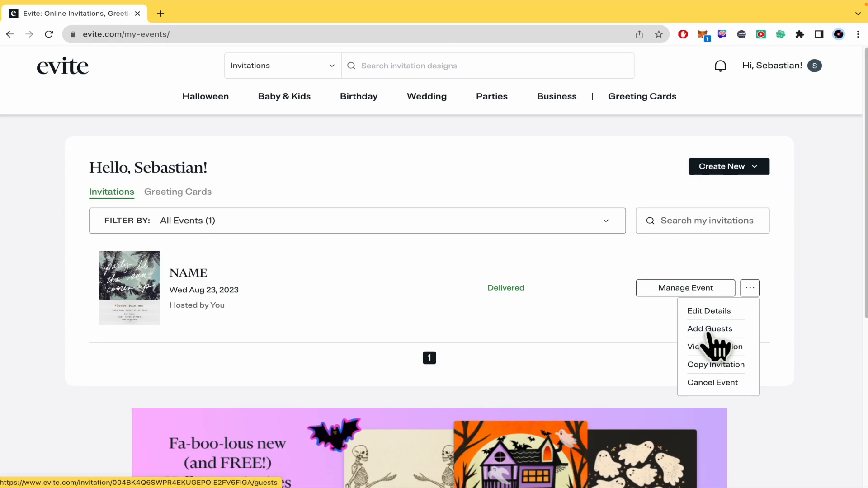
pyautogui.click(710, 328)
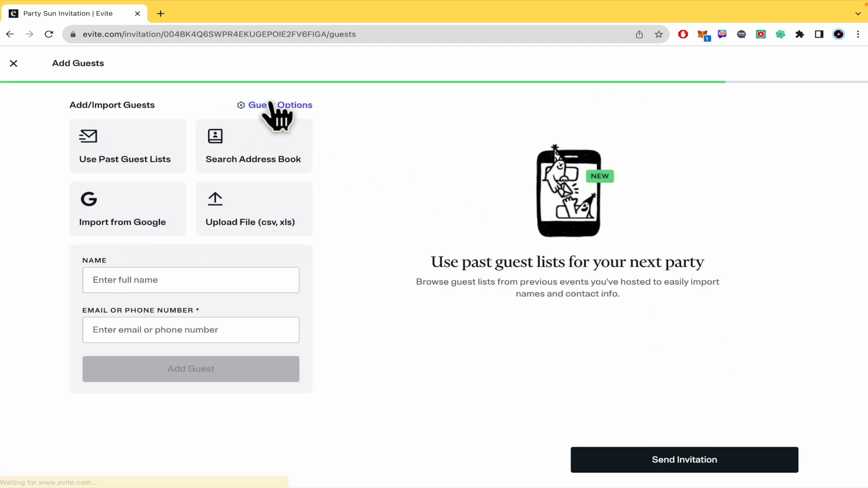
pyautogui.click(281, 105)
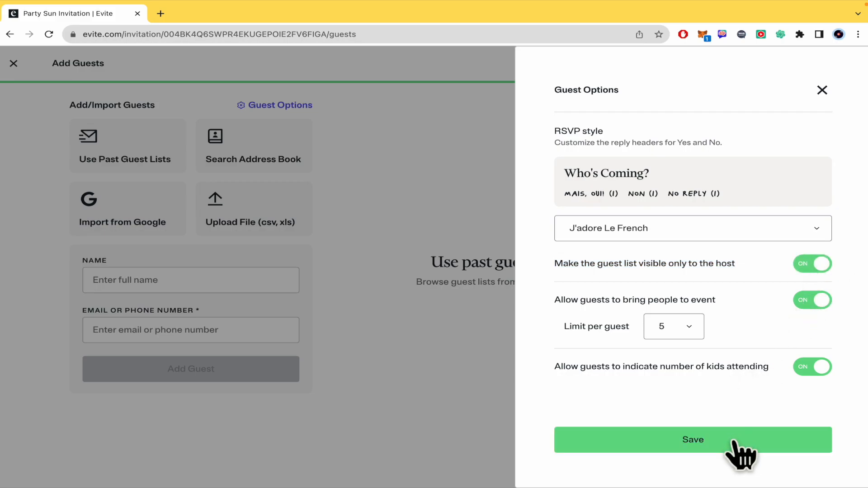
pyautogui.click(693, 440)
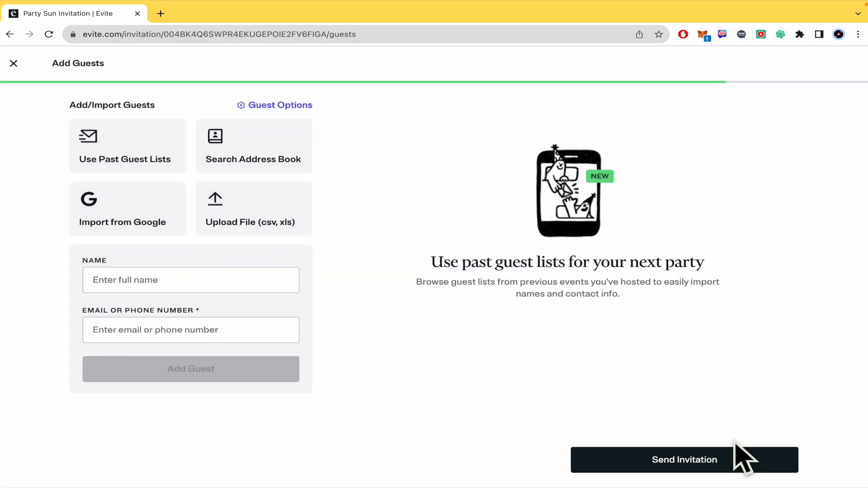